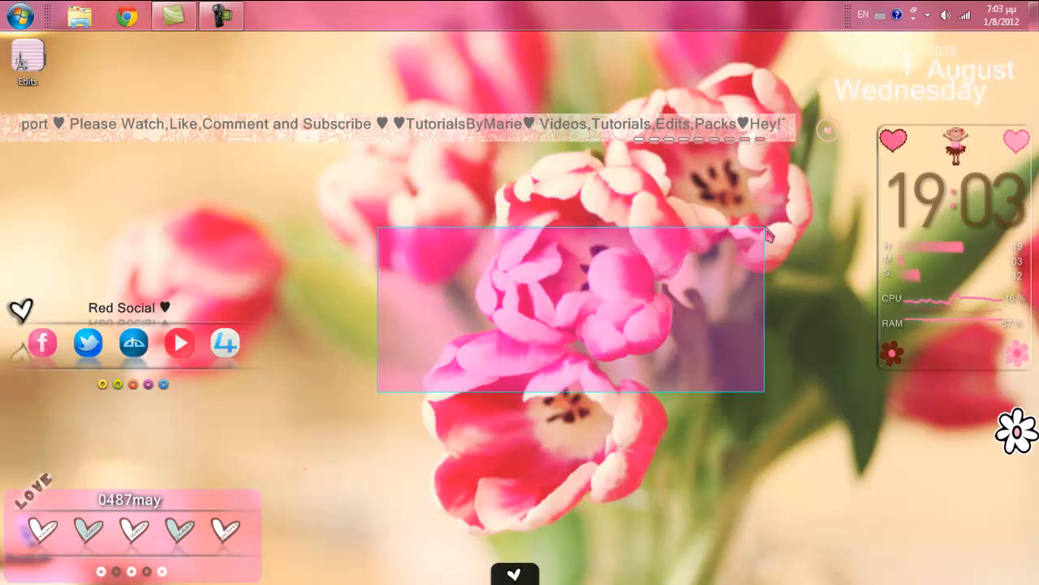
Launch Photoshop CS6 from the taskbar into an empty workspace
{"action": "left_click", "coordinate": [513, 364]}
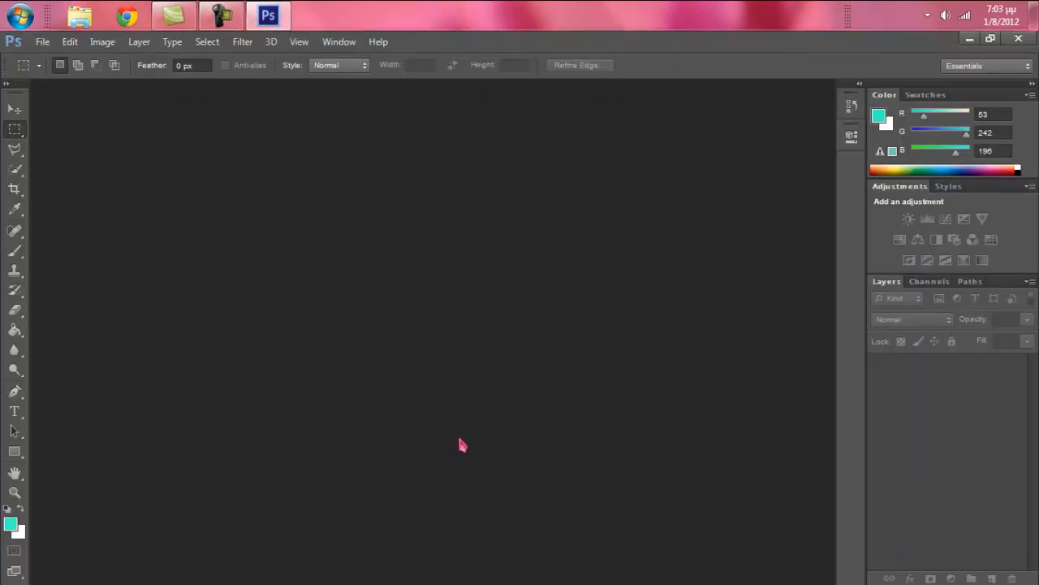
{"action": "left_click", "coordinate": [42, 42]}
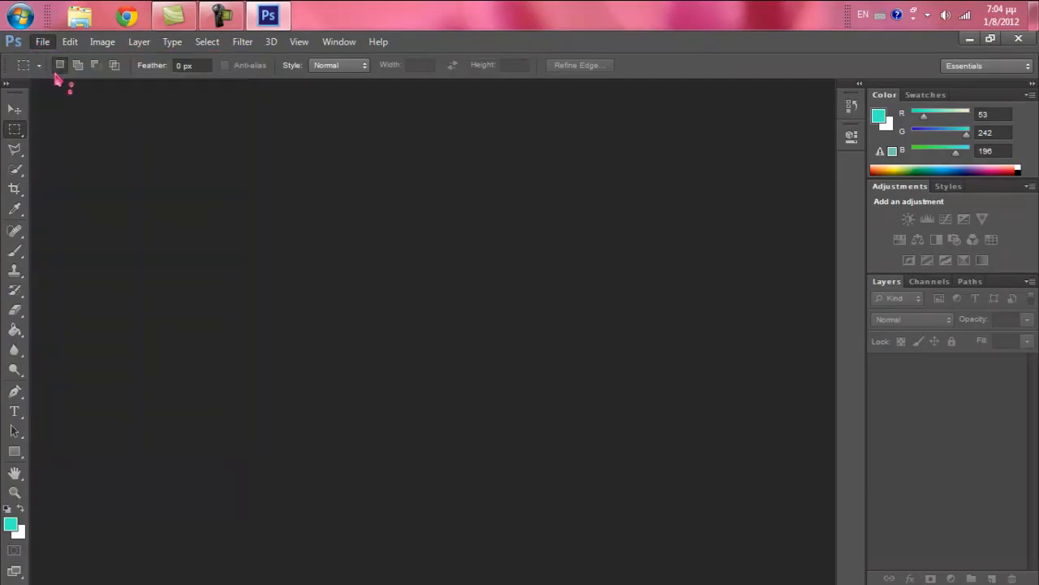
Browse the Open dialog to Desktop > Edits > Photos > the portrait subfolder
{"action": "left_click", "coordinate": [43, 42]}
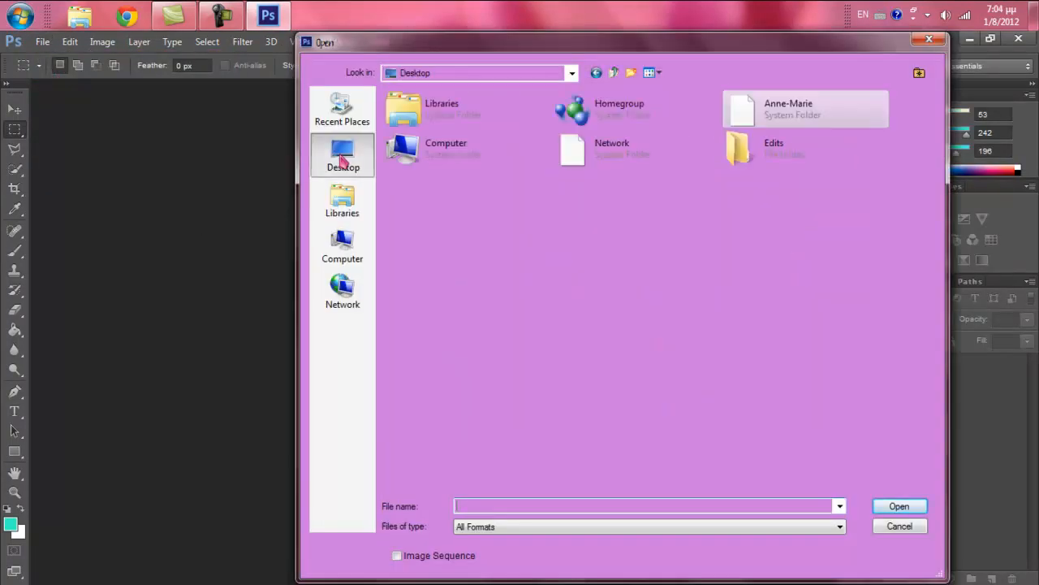
{"action": "double_click", "coordinate": [739, 150]}
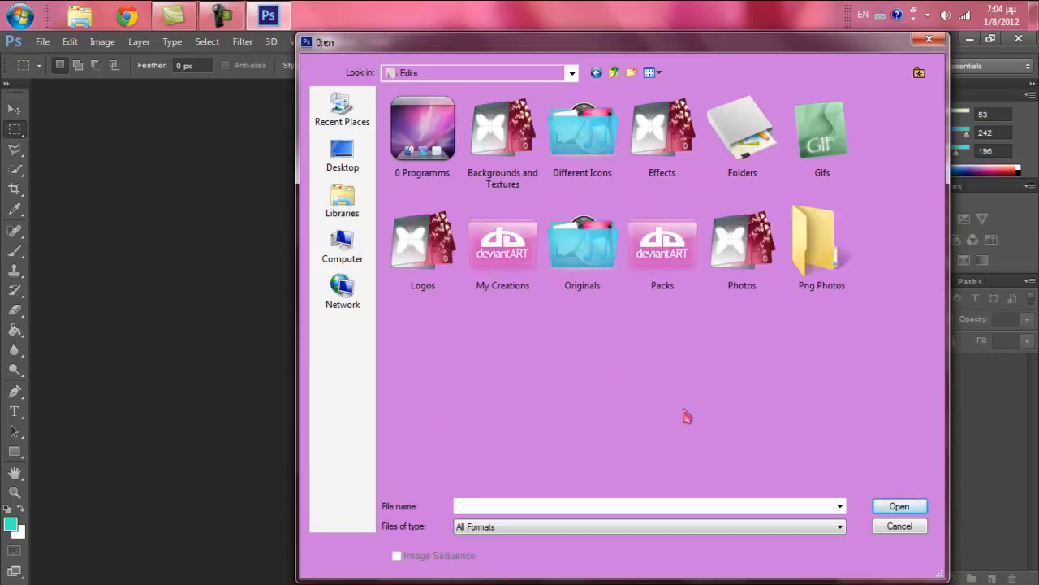
{"action": "scroll", "scroll_direction": "down", "scroll_amount": 3}
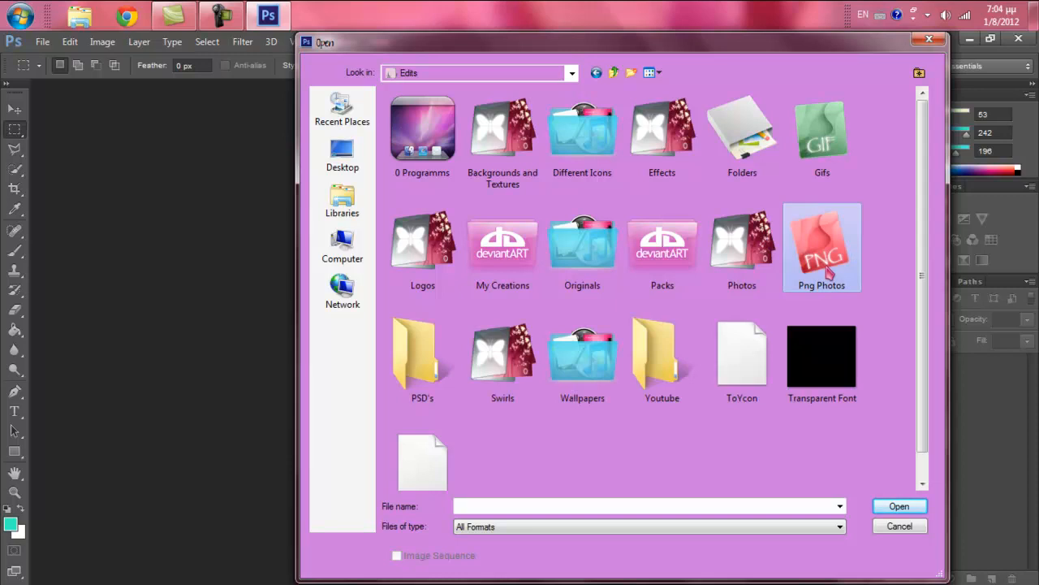
{"action": "double_click", "coordinate": [822, 243]}
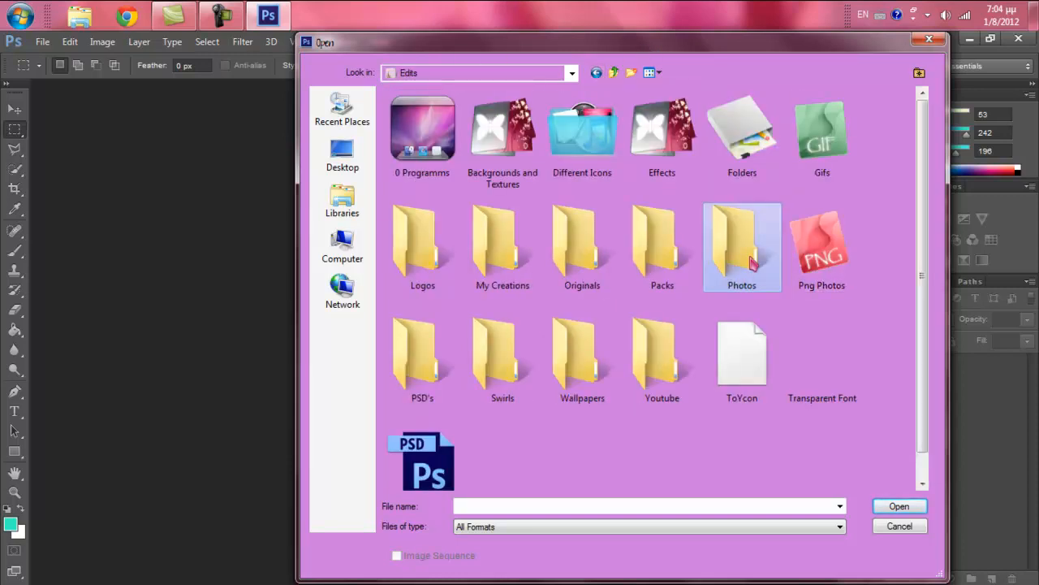
{"action": "double_click", "coordinate": [741, 244]}
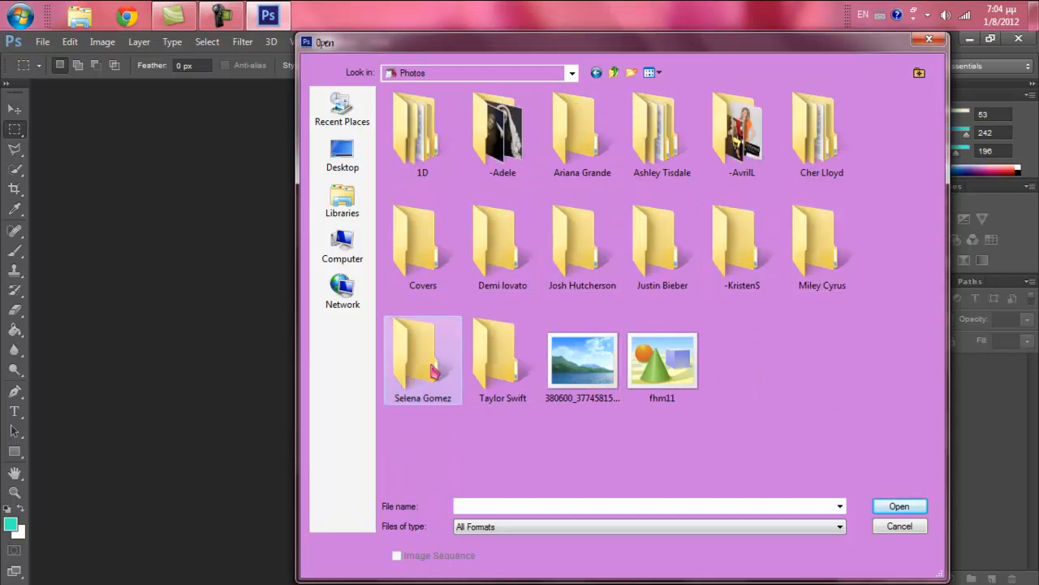
{"action": "double_click", "coordinate": [423, 358]}
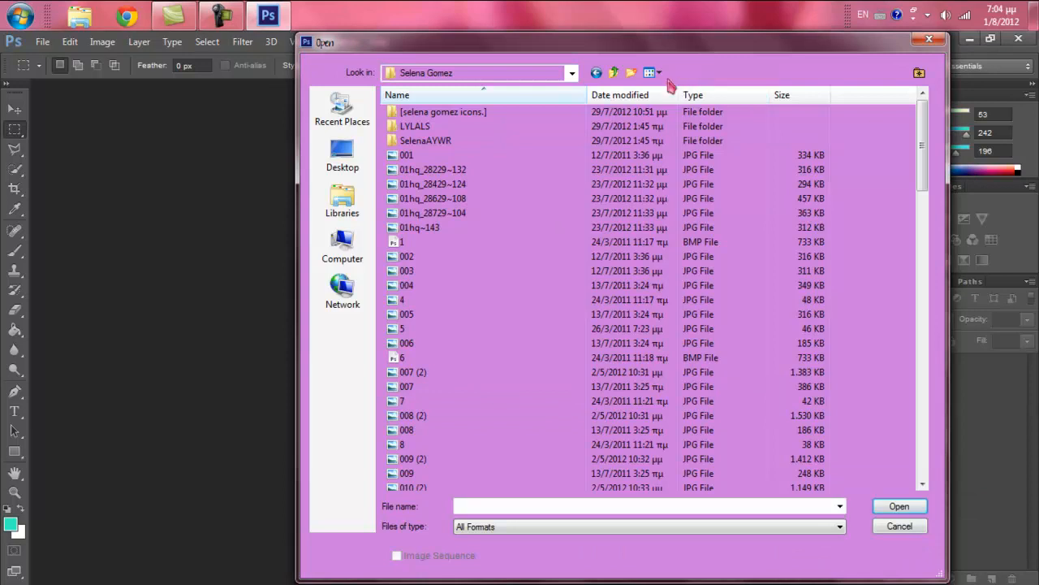
Show thumbnail previews and open the portrait photo 01hq_28229-132
{"action": "left_click", "coordinate": [649, 72]}
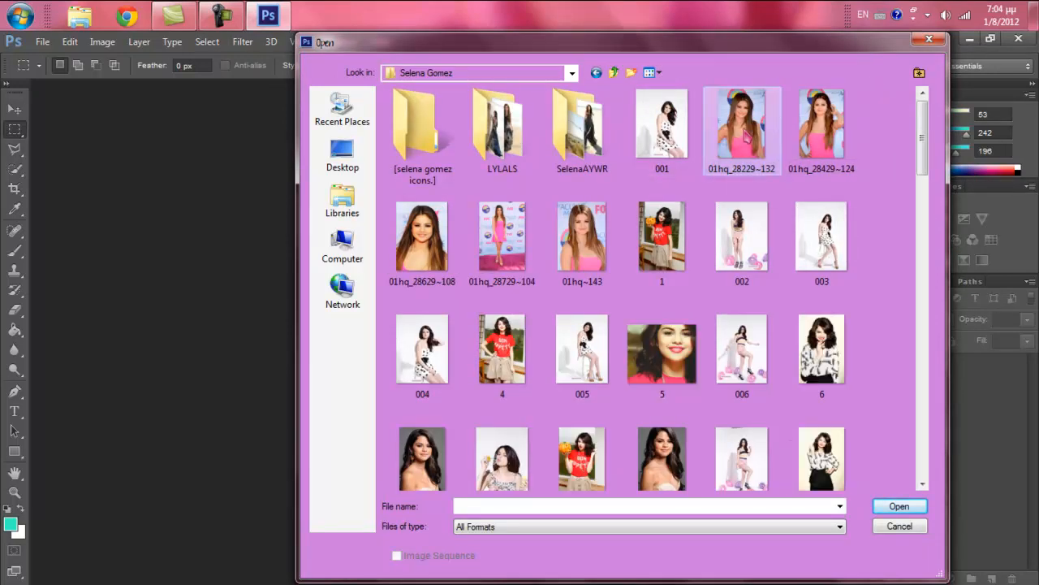
{"action": "left_click", "coordinate": [900, 526]}
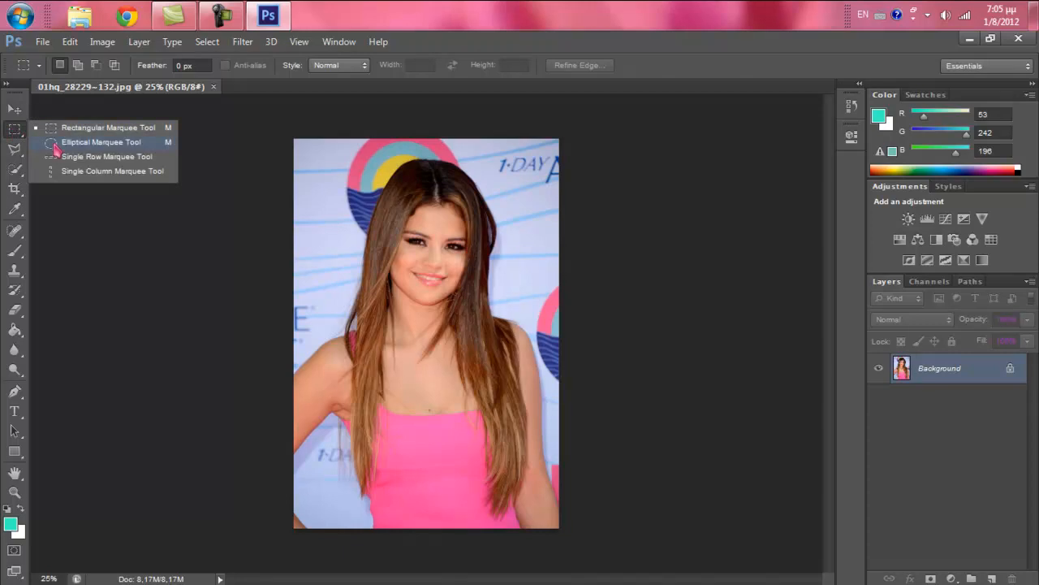
Select an ellipse around the face and convert the Background into Layer 0
{"action": "left_click", "coordinate": [100, 142]}
{"action": "type", "text": "5"}
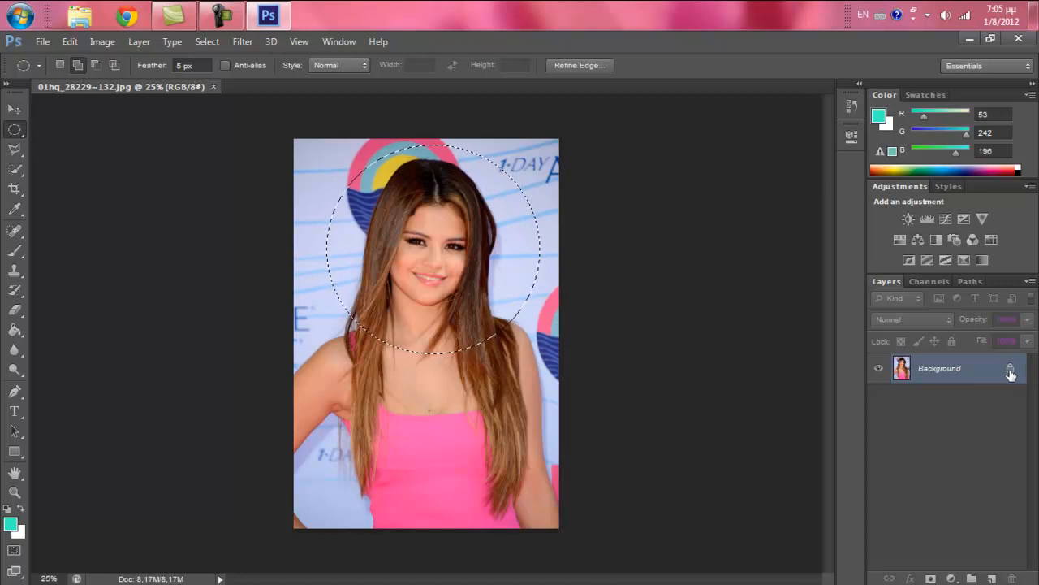
{"action": "mouse_move", "coordinate": [1010, 371]}
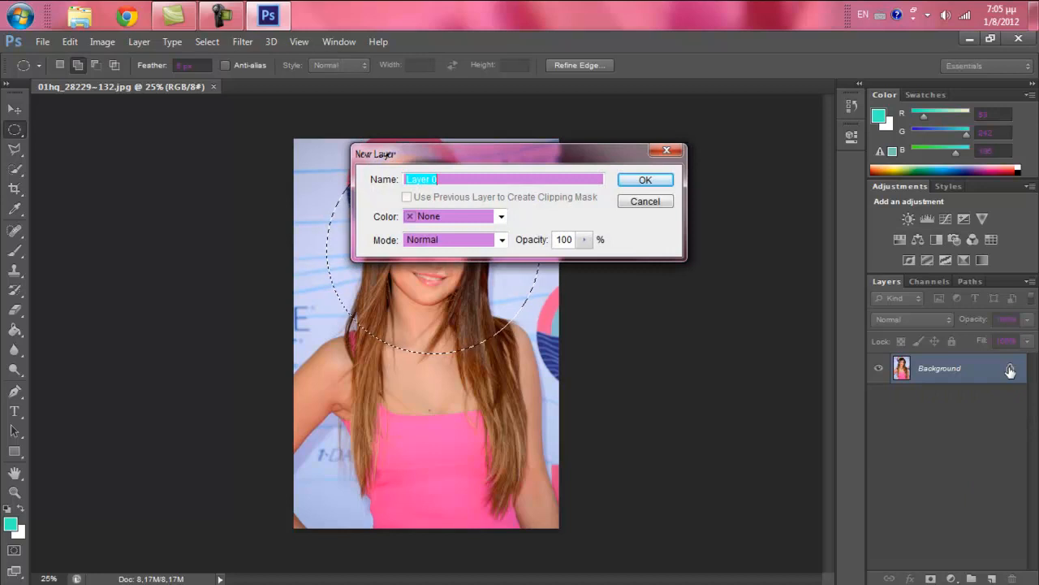
{"action": "left_click", "coordinate": [645, 179]}
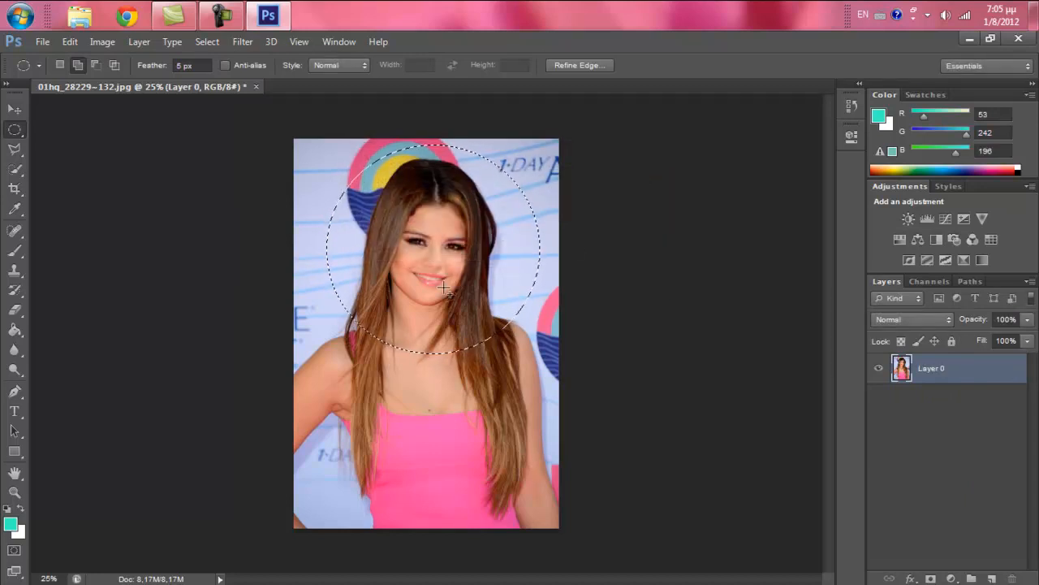
Invert the circular selection and delete the outside, leaving the face on transparency
{"action": "right_click", "coordinate": [442, 289]}
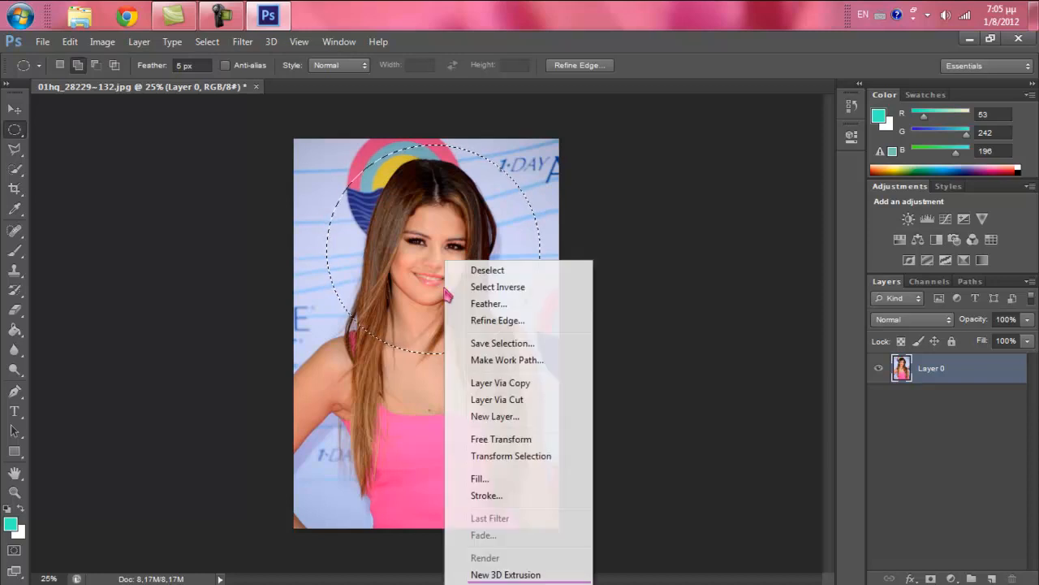
{"action": "mouse_move", "coordinate": [497, 286]}
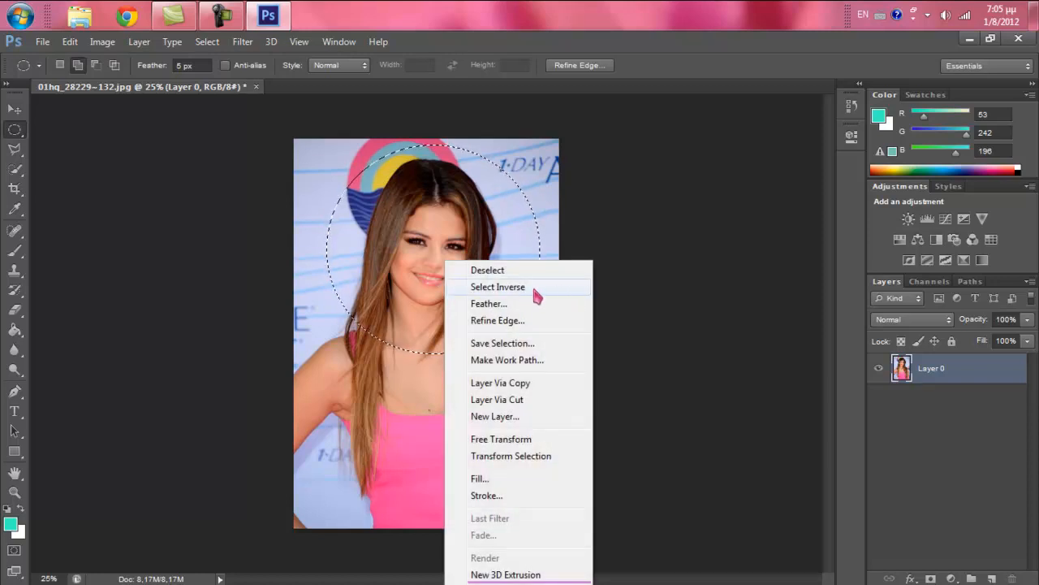
{"action": "left_click", "coordinate": [497, 286]}
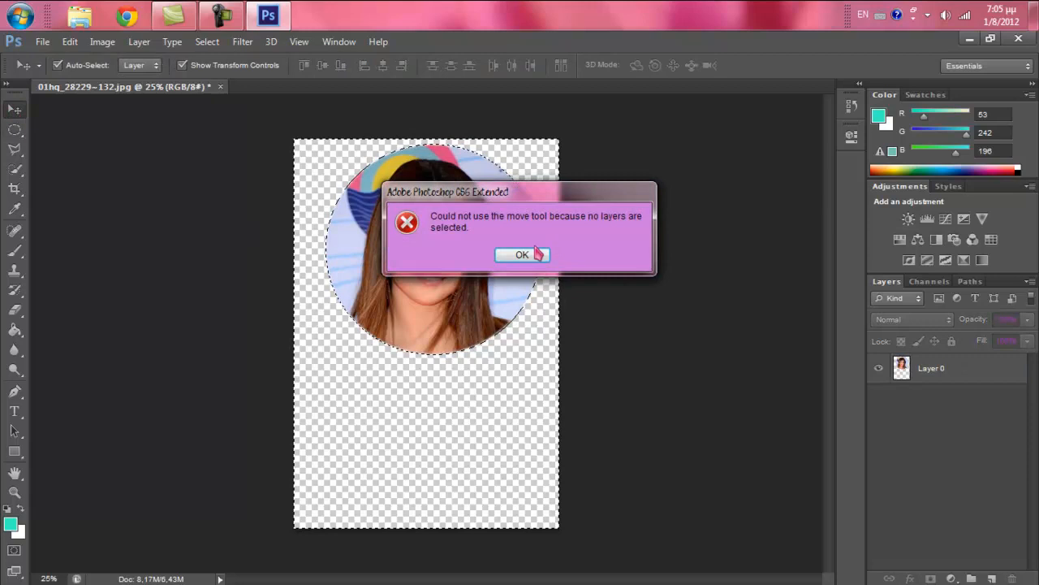
{"action": "left_click", "coordinate": [523, 253]}
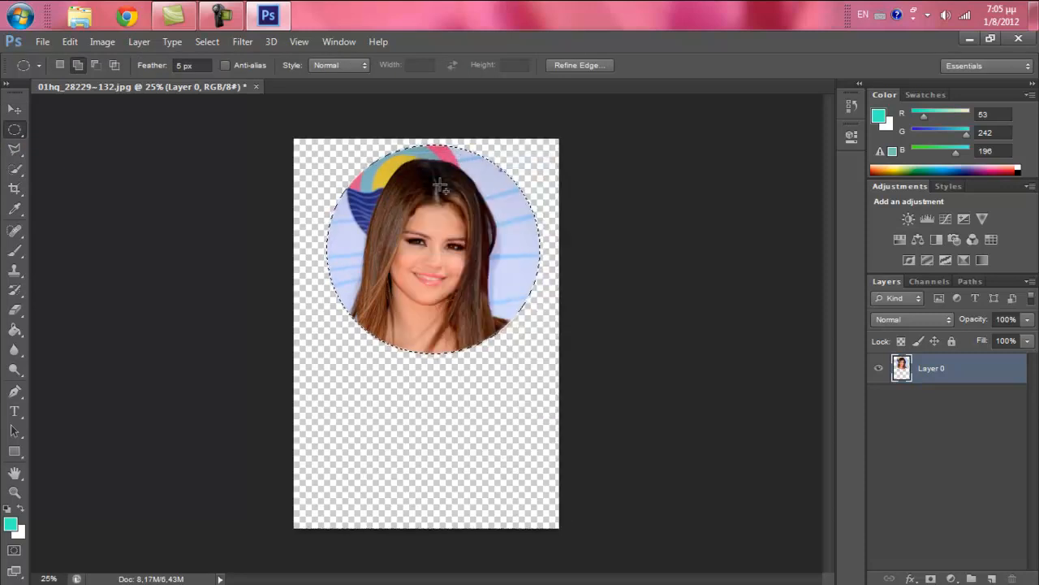
Apply a feathered edge to the circular cut-out via Refine Edge
{"action": "left_click", "coordinate": [579, 65]}
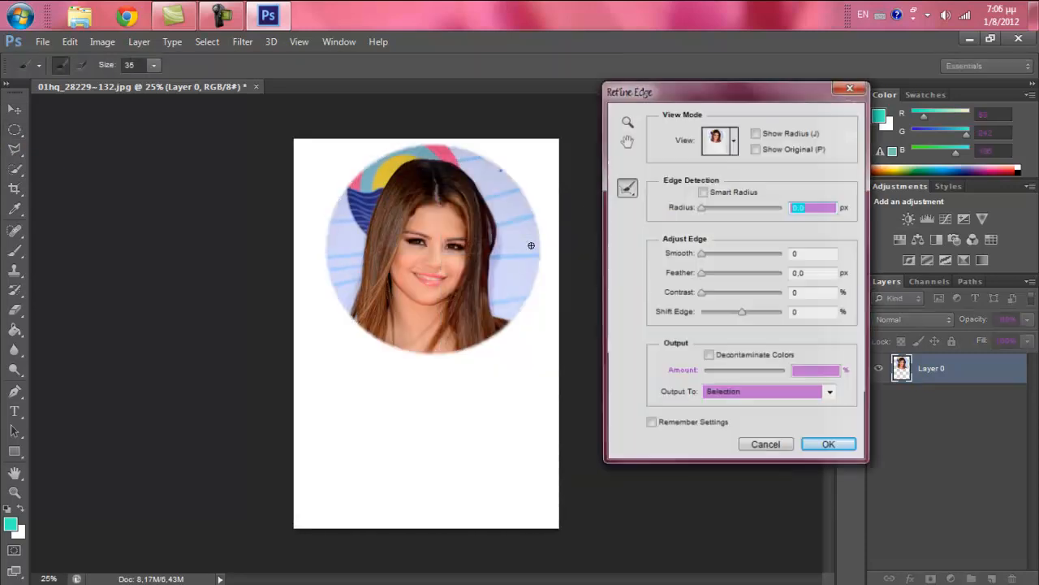
{"action": "left_click_drag", "start_coordinate": [702, 273], "coordinate": [708, 273]}
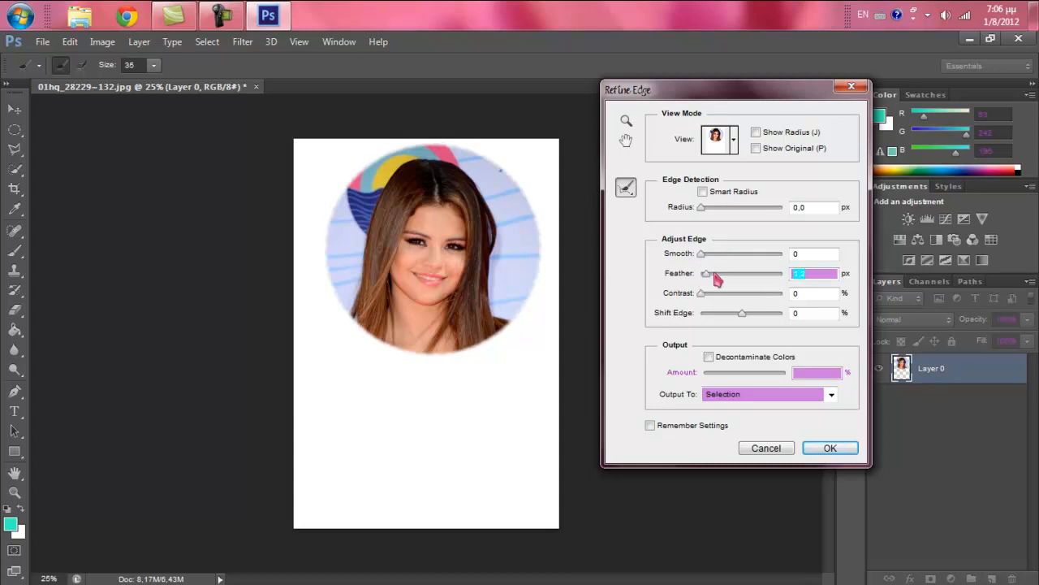
{"action": "left_click", "coordinate": [830, 448]}
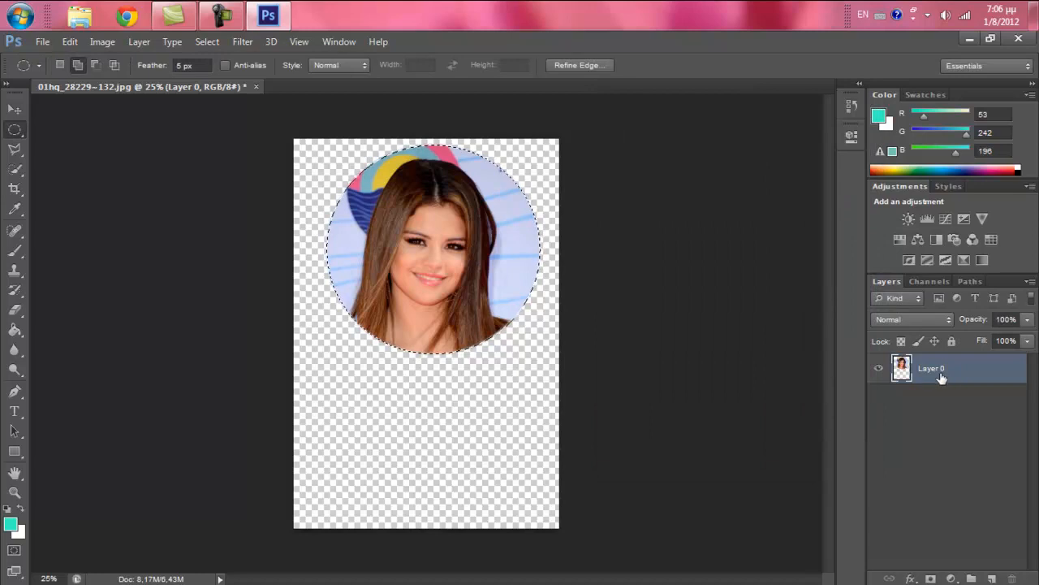
Add a cyan Outer Glow to Layer 0 with full opacity, noise and 33% jitter
{"action": "right_click", "coordinate": [932, 367]}
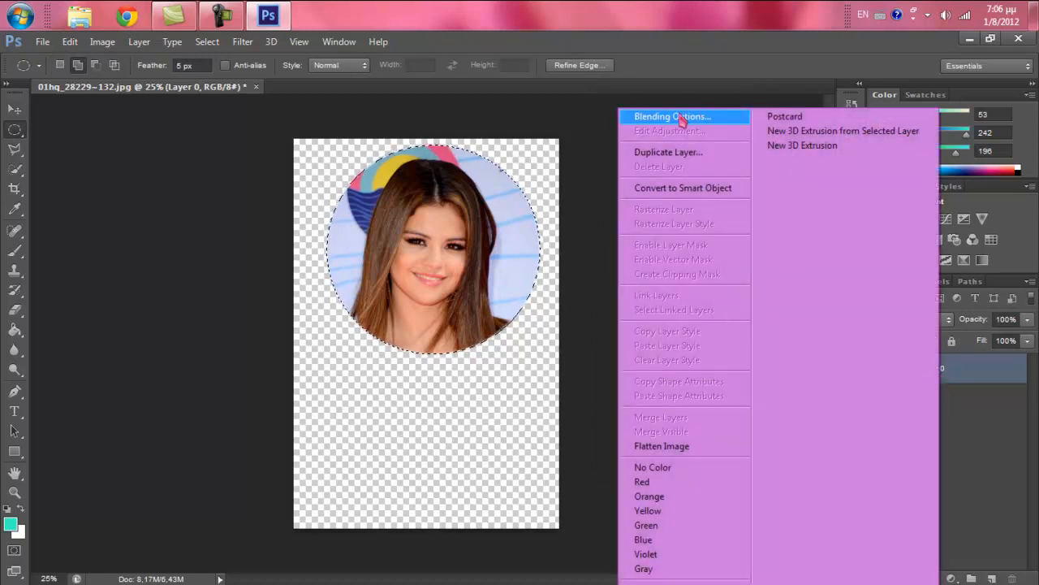
{"action": "left_click", "coordinate": [672, 117]}
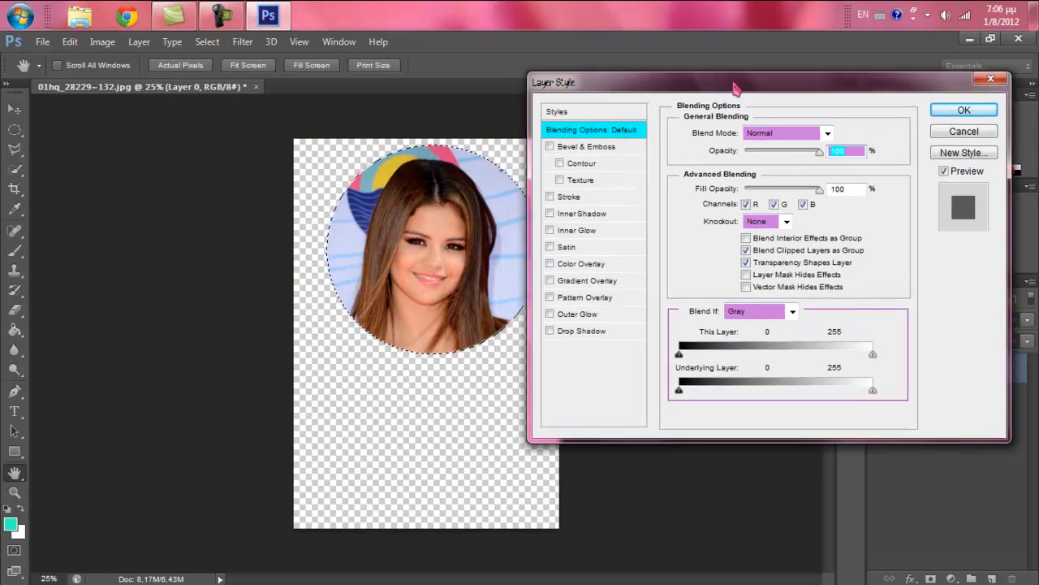
{"action": "left_click", "coordinate": [577, 315]}
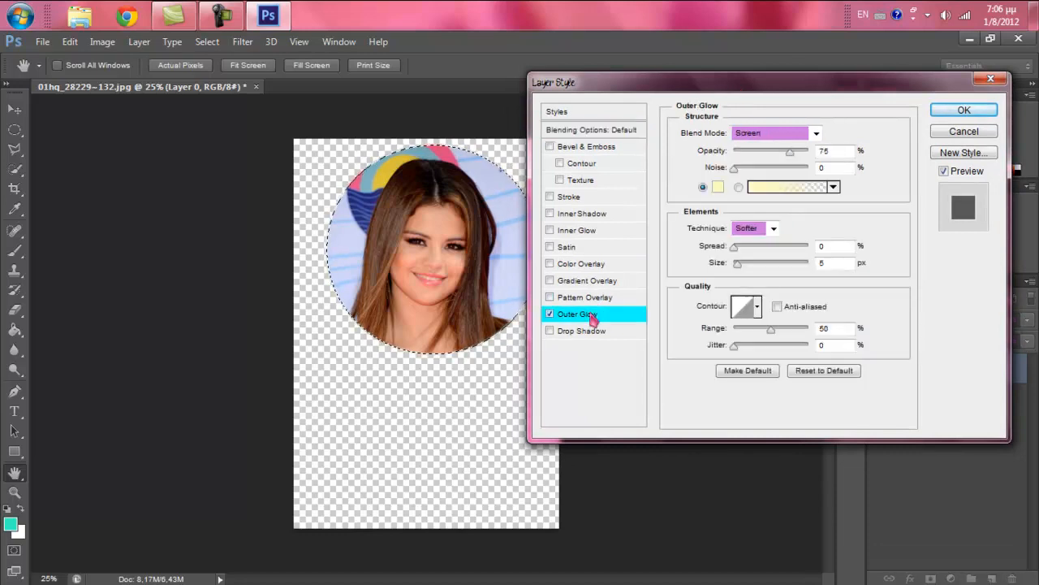
{"action": "left_click", "coordinate": [718, 187]}
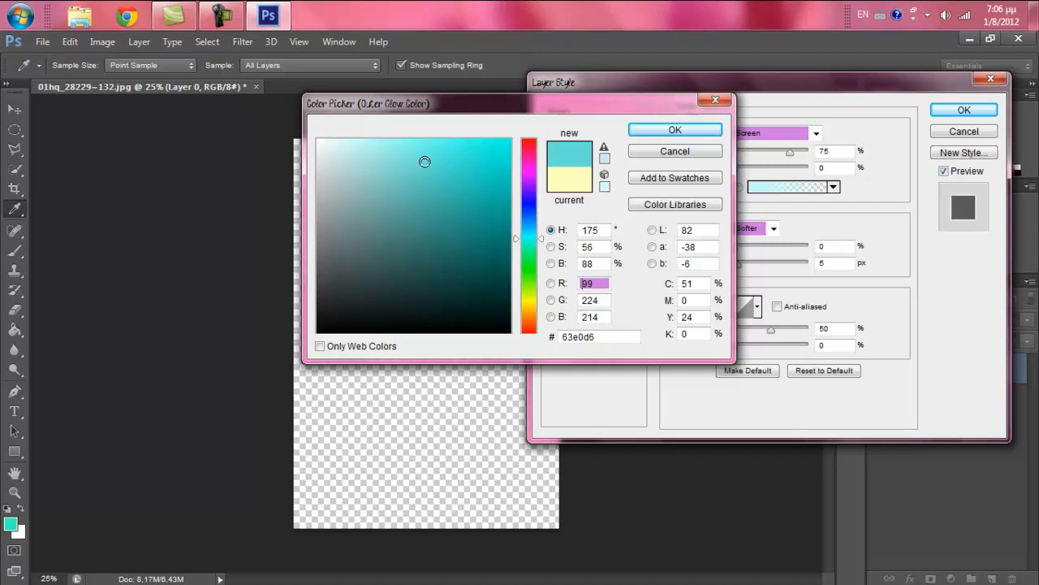
{"action": "left_click", "coordinate": [675, 130]}
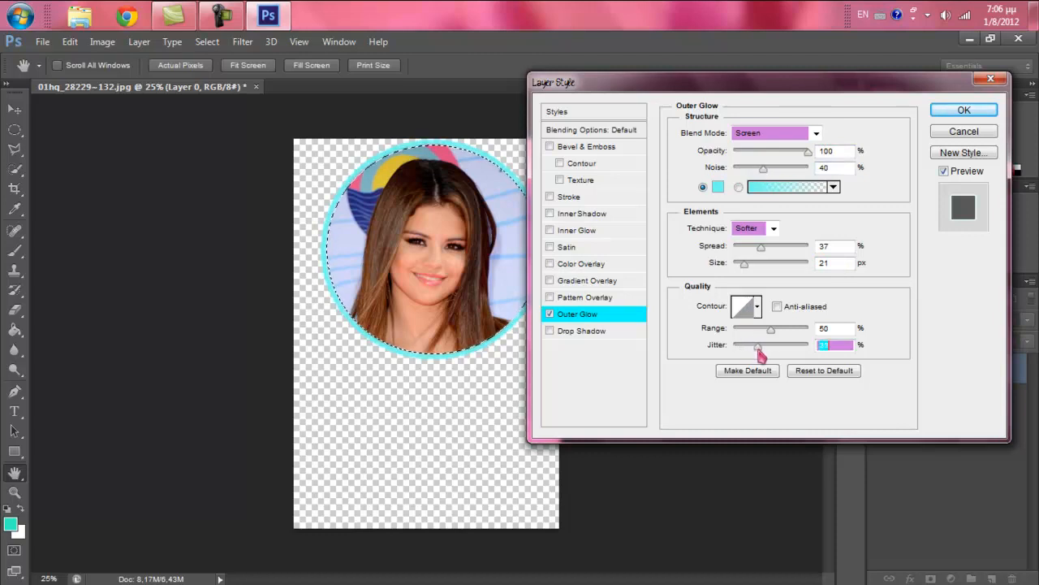
{"action": "left_click_drag", "start_coordinate": [770, 328], "coordinate": [793, 328]}
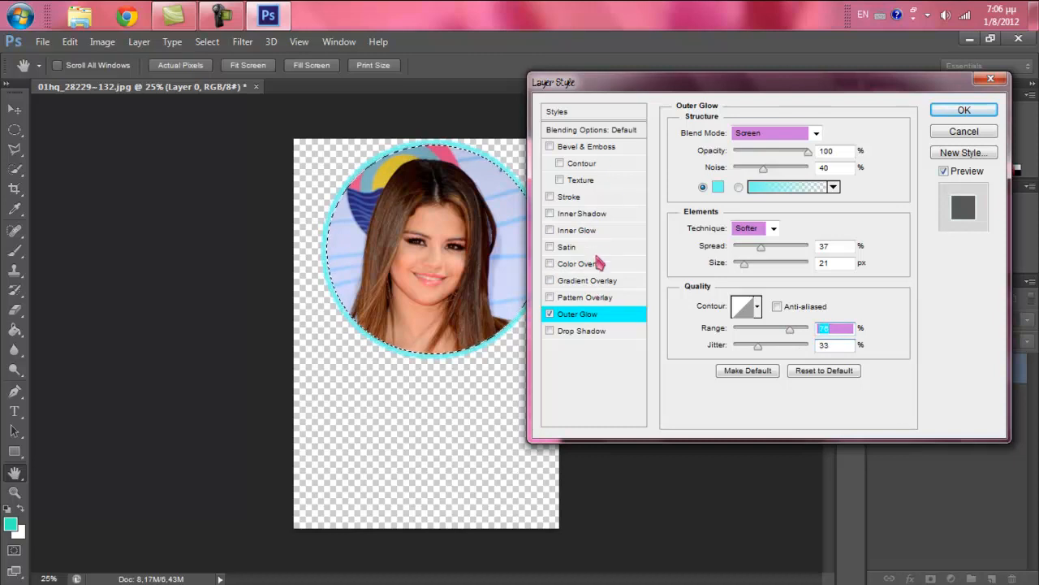
Add a pink Inner Glow at 100% opacity and apply both glow effects to Layer 0
{"action": "left_click", "coordinate": [578, 231]}
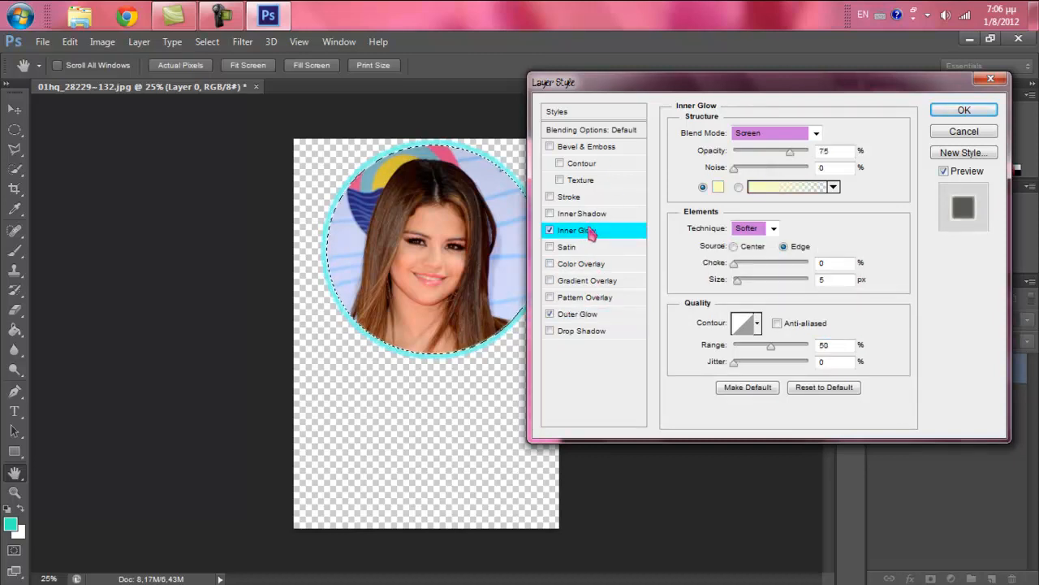
{"action": "left_click", "coordinate": [718, 187]}
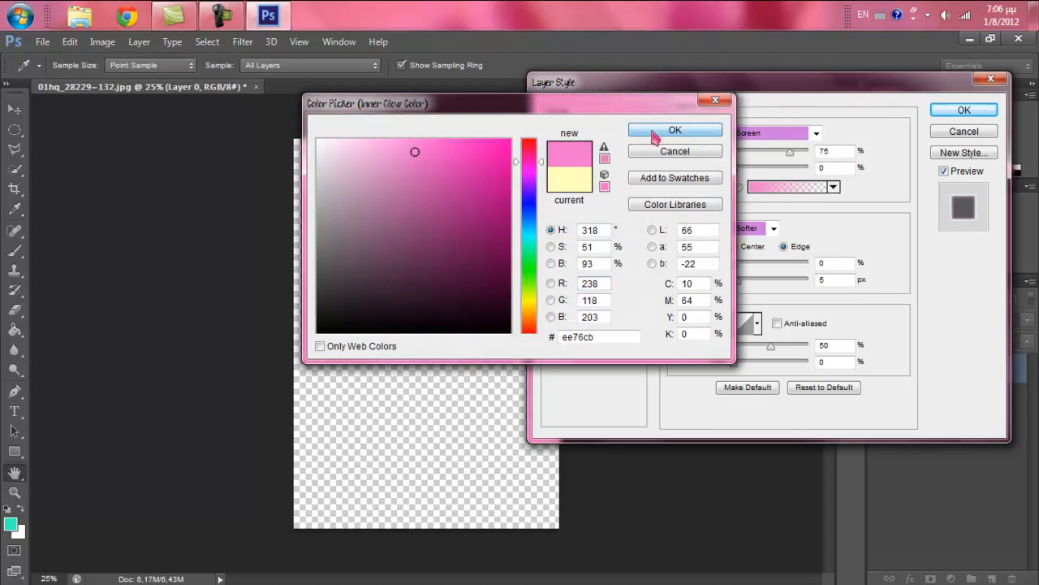
{"action": "left_click", "coordinate": [676, 130]}
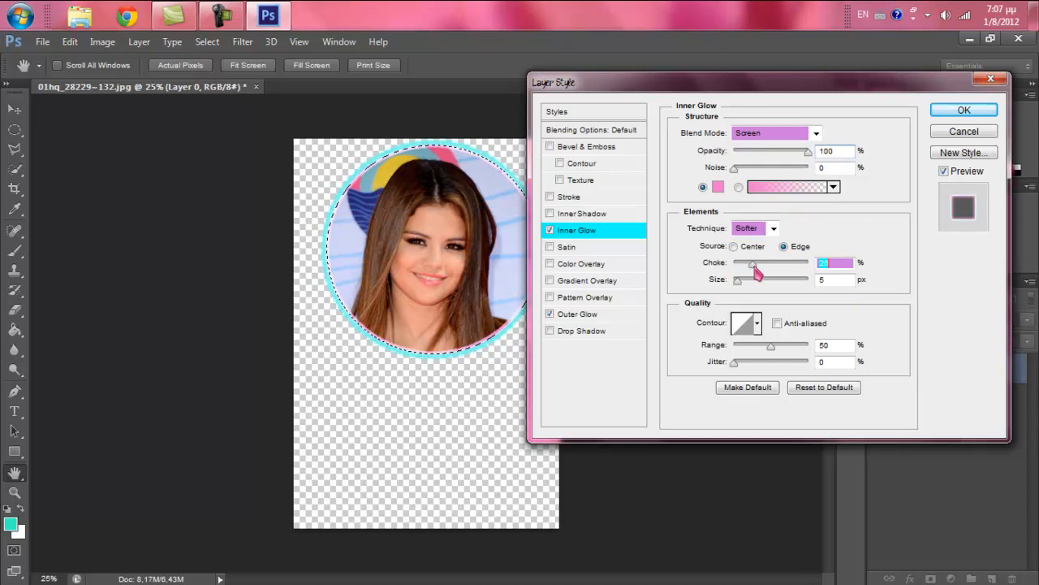
{"action": "left_click", "coordinate": [965, 111]}
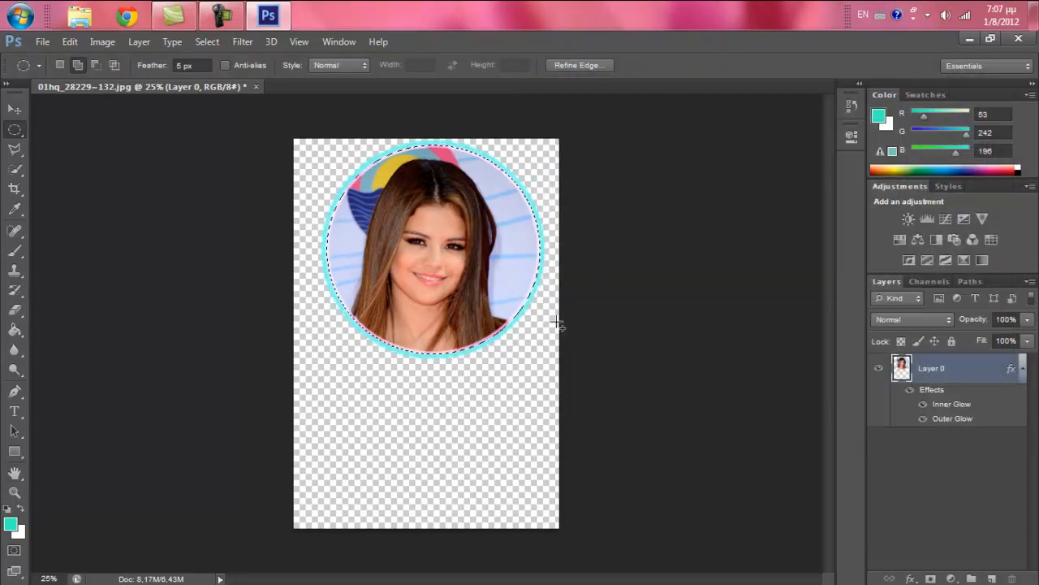
{"action": "left_click", "coordinate": [42, 42]}
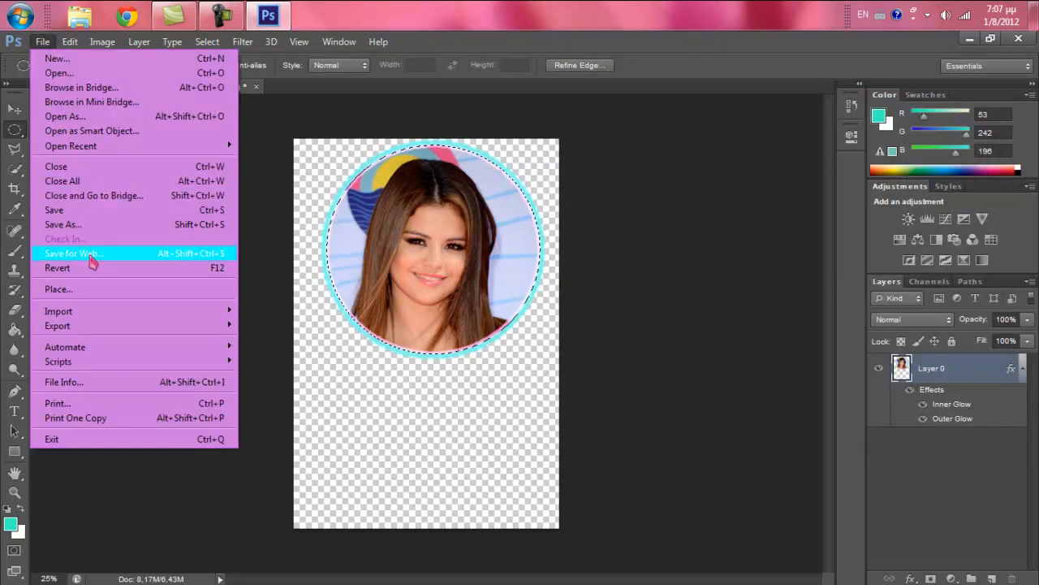
Save the glowing portrait as a PNG into the portrait subfolder of Png Photos
{"action": "left_click", "coordinate": [64, 224]}
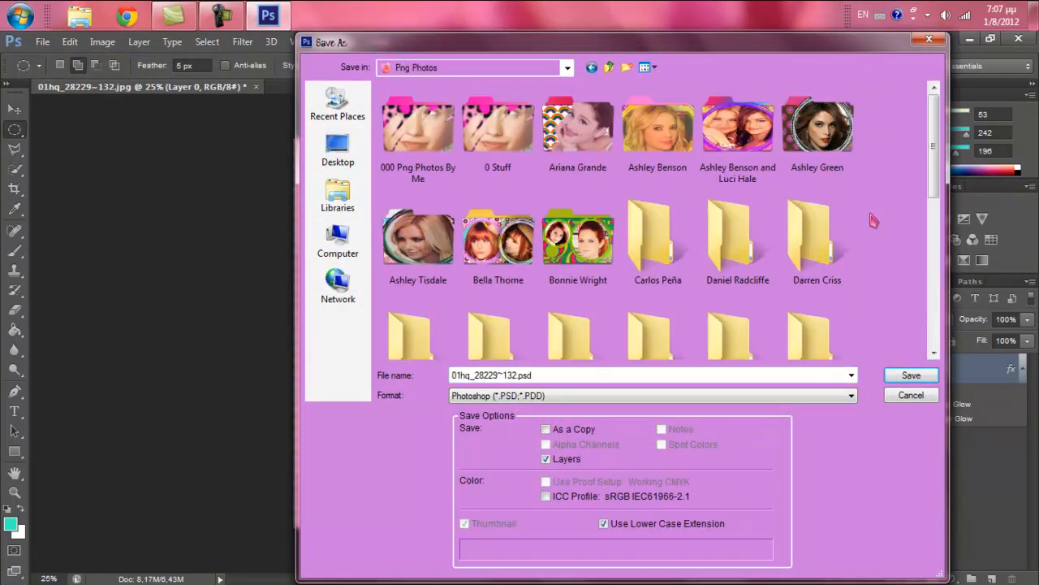
{"action": "scroll", "scroll_direction": "down", "scroll_amount": 3}
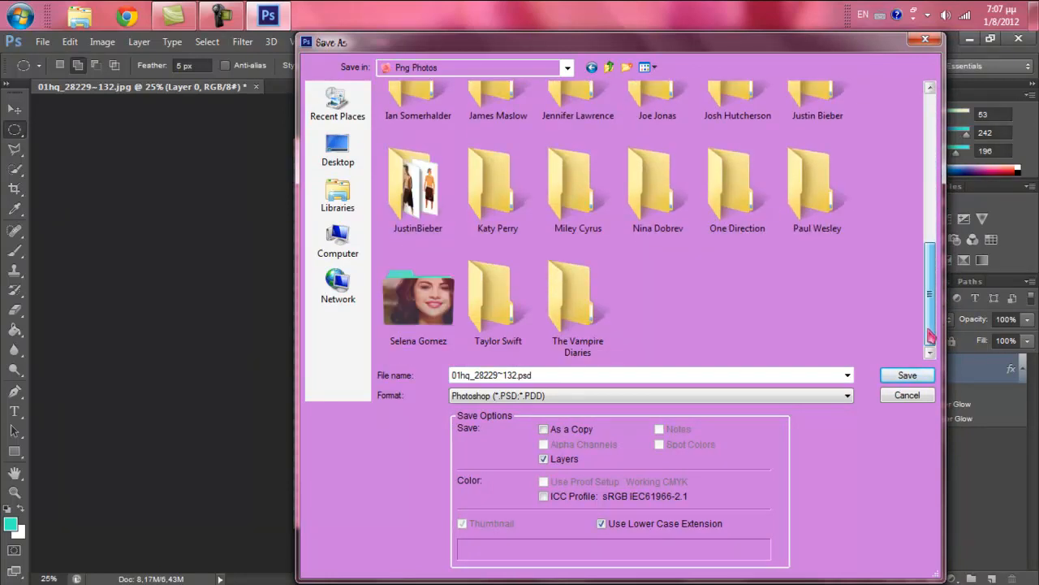
{"action": "double_click", "coordinate": [419, 296]}
{"action": "type", "text": "0"}
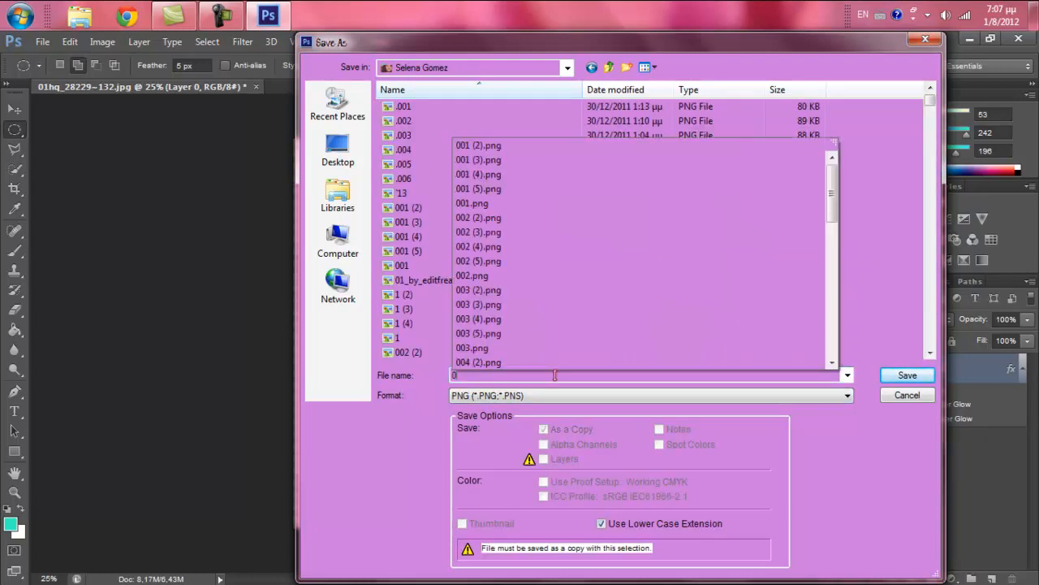
{"action": "left_click", "coordinate": [906, 373]}
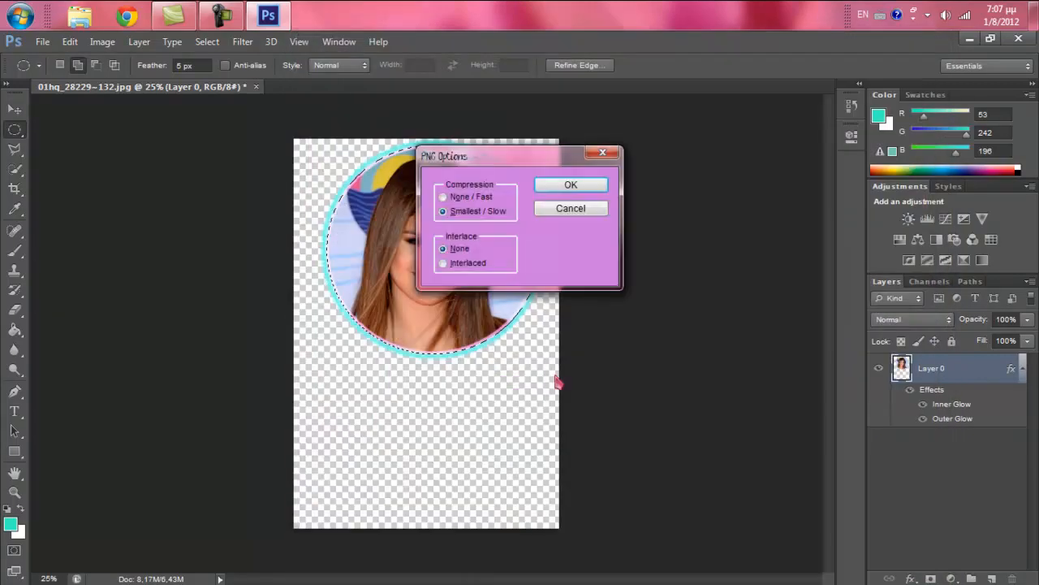
{"action": "left_click", "coordinate": [571, 185]}
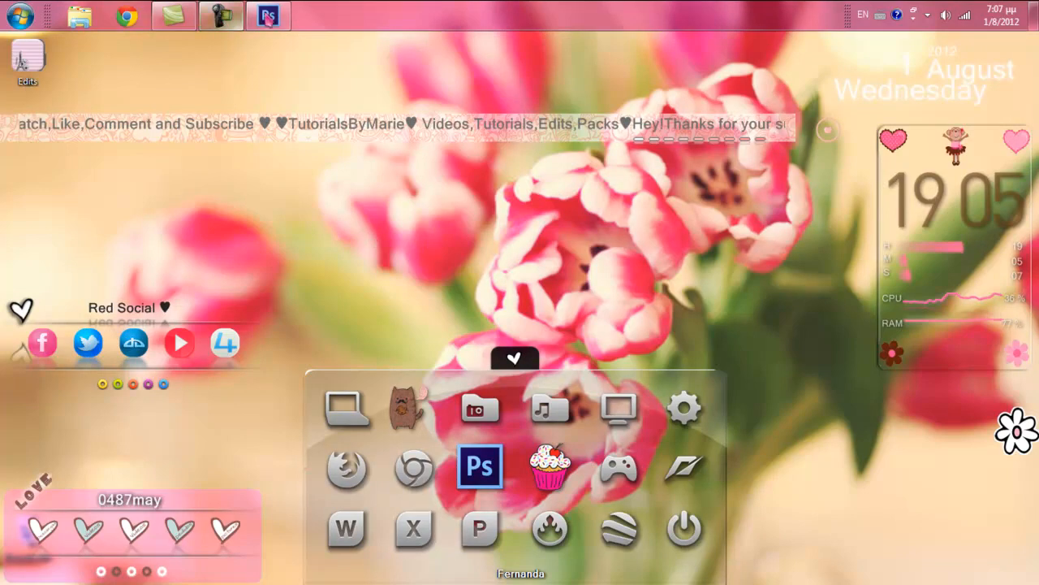
{"action": "left_click", "coordinate": [481, 464]}
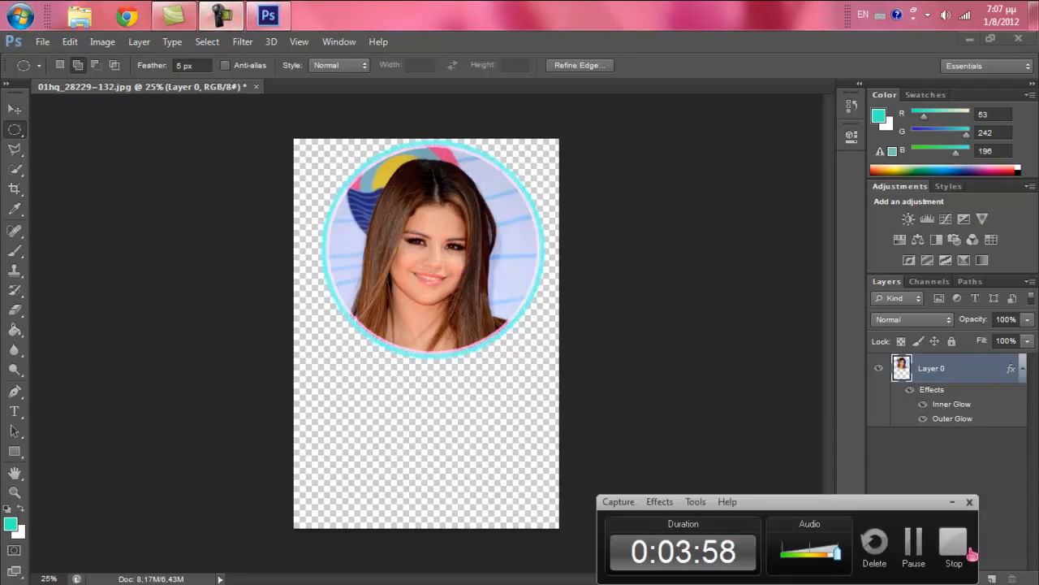